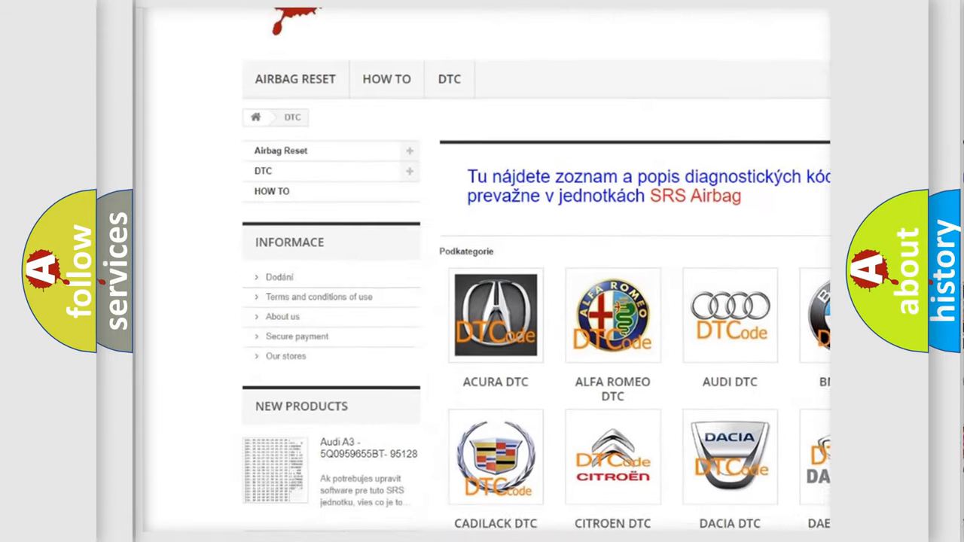
scroll("down", 3)
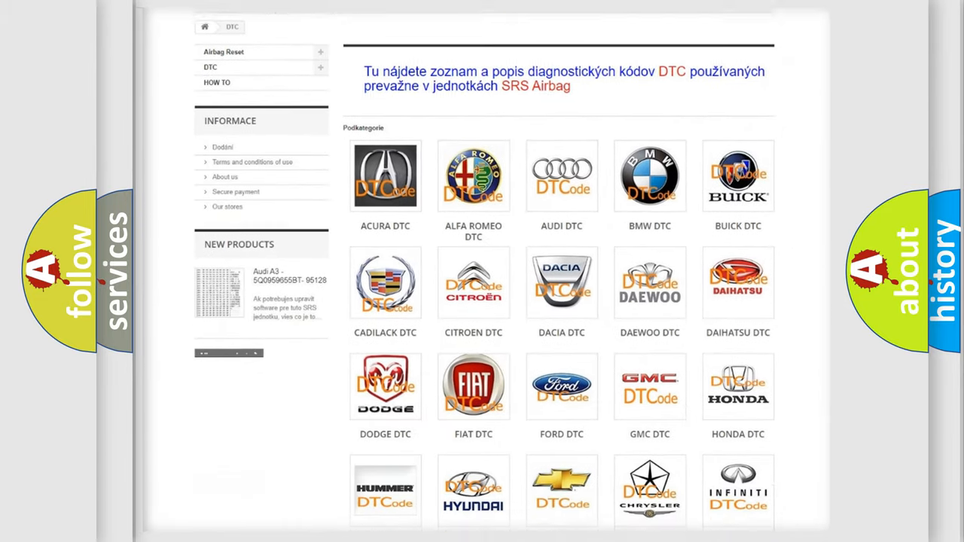
scroll("down", 3)
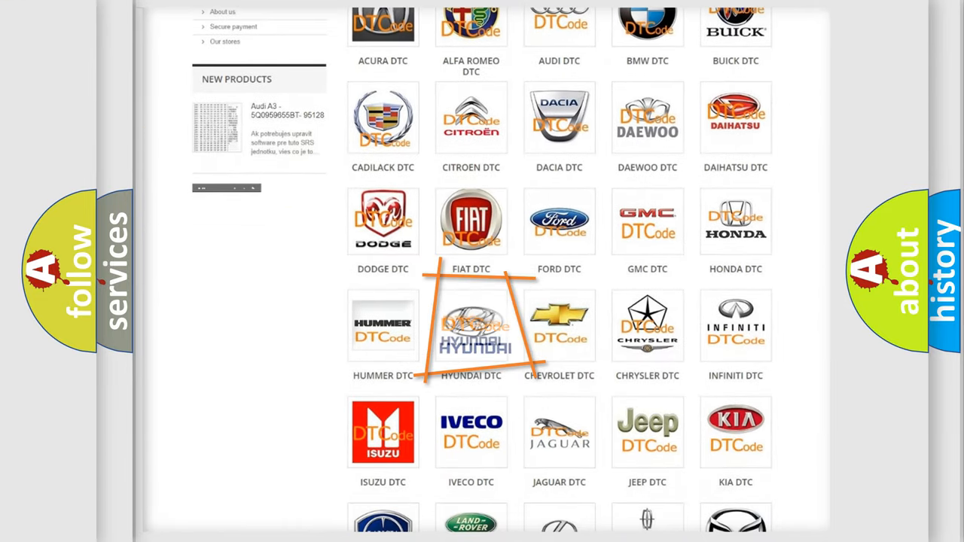